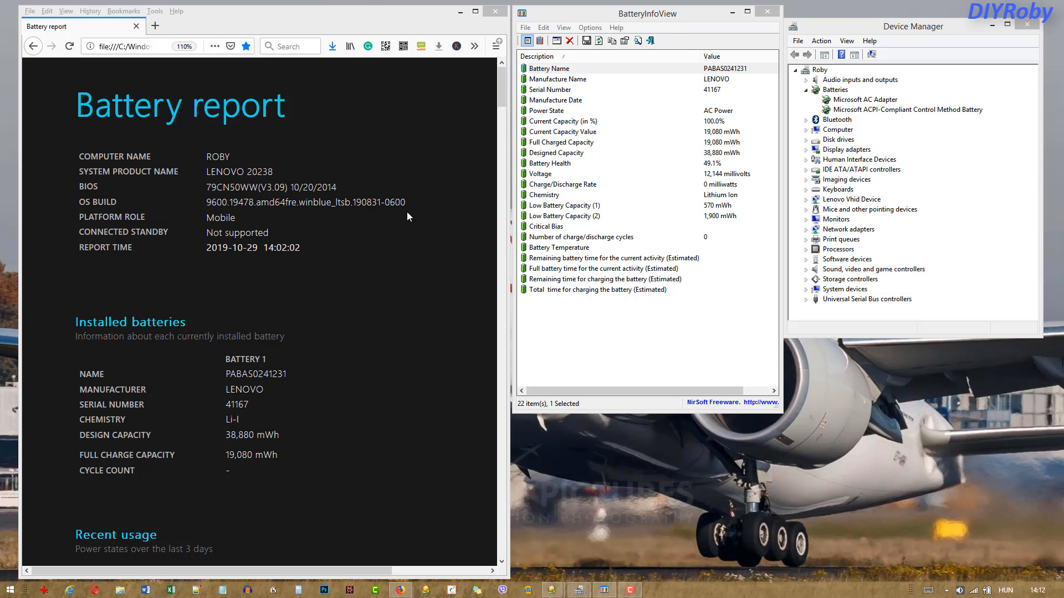
mouse_move(644, 245)
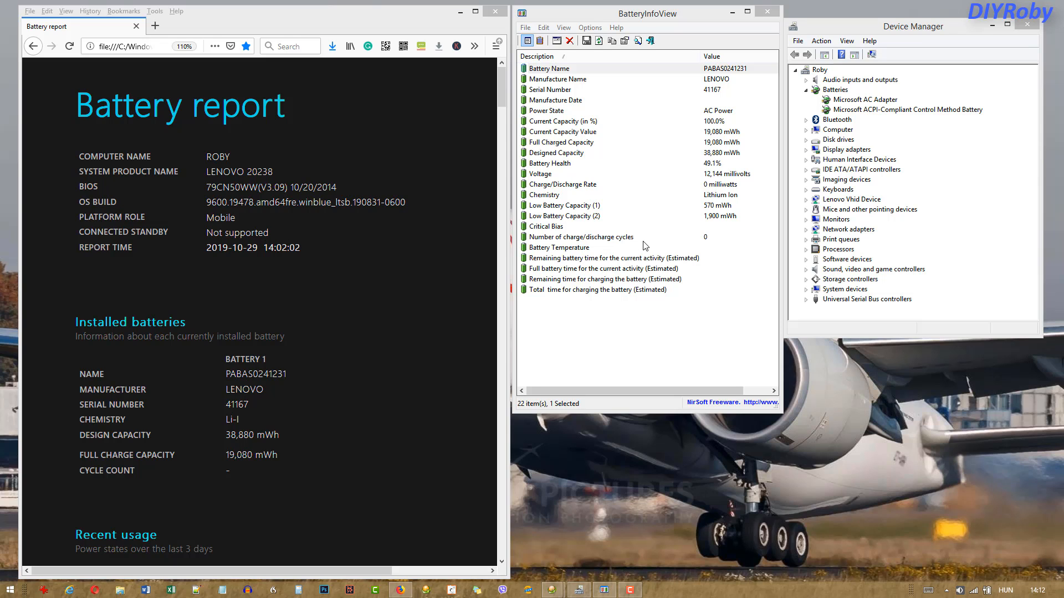
mouse_move(710, 169)
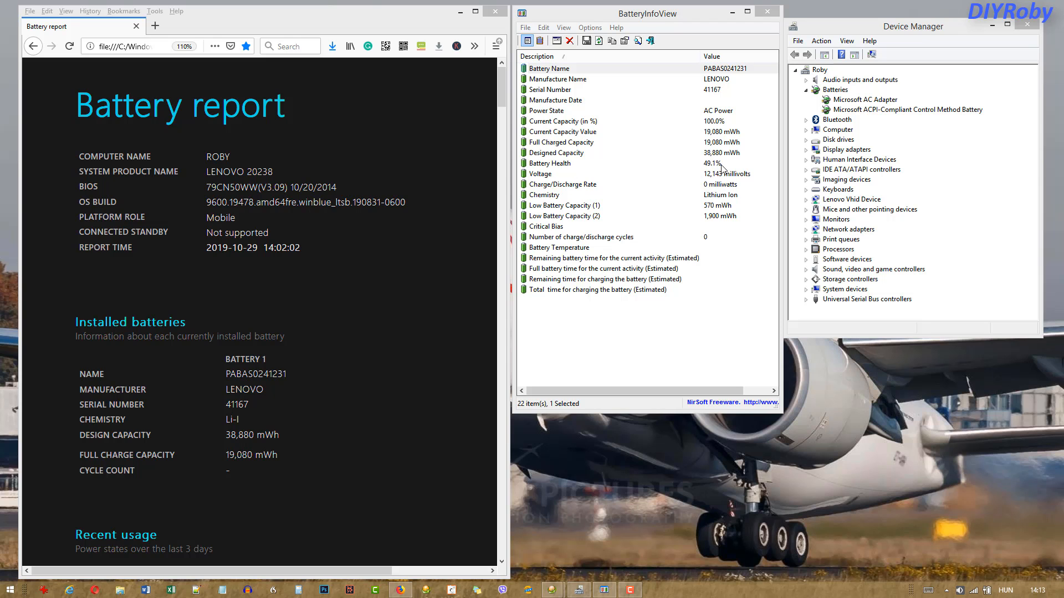
mouse_move(720, 168)
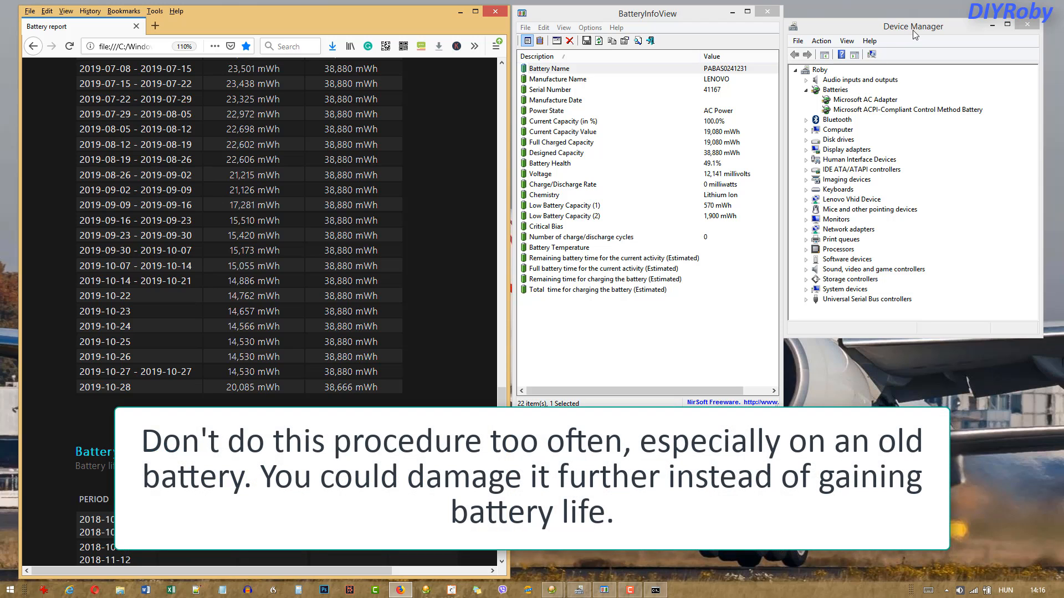
mouse_move(915, 32)
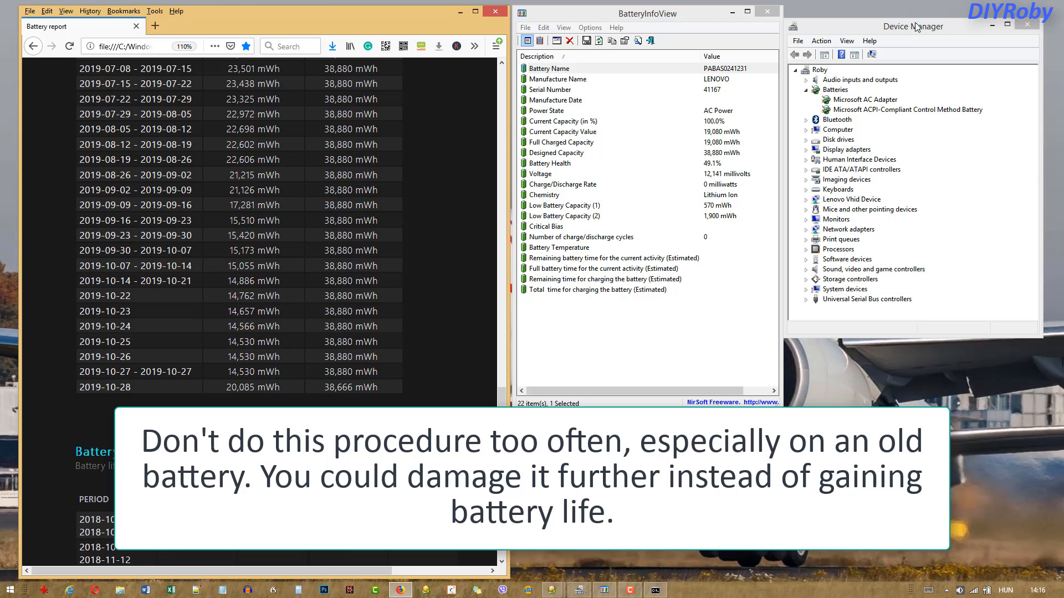
mouse_move(916, 33)
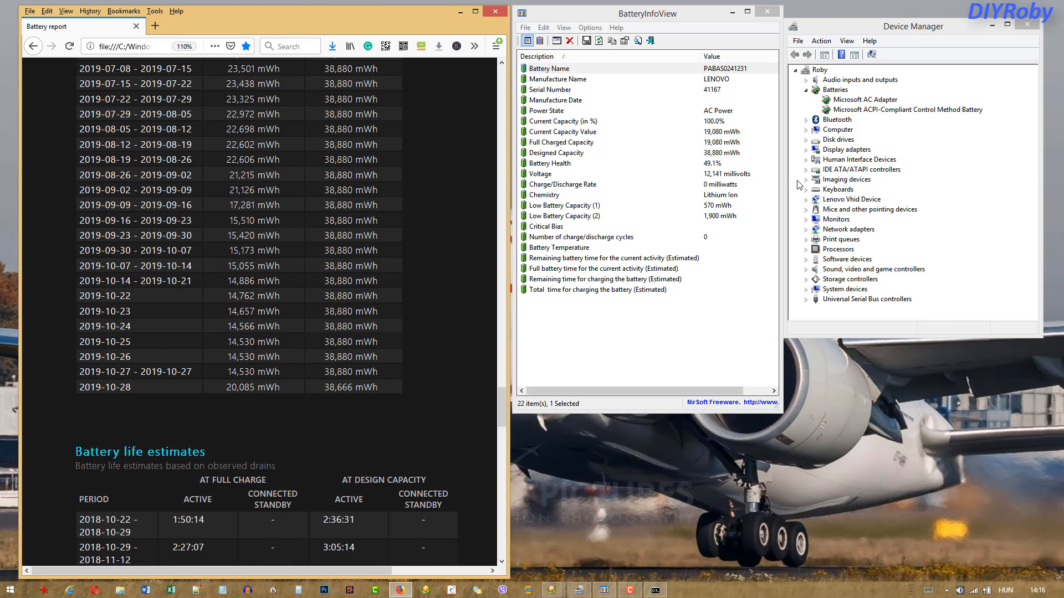
mouse_move(825, 124)
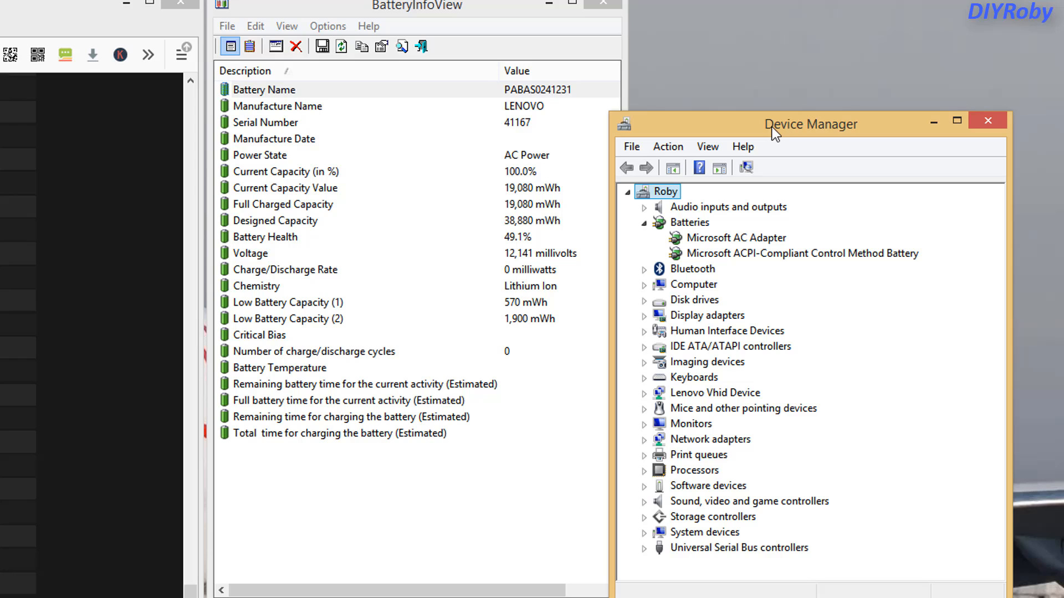
mouse_move(708, 257)
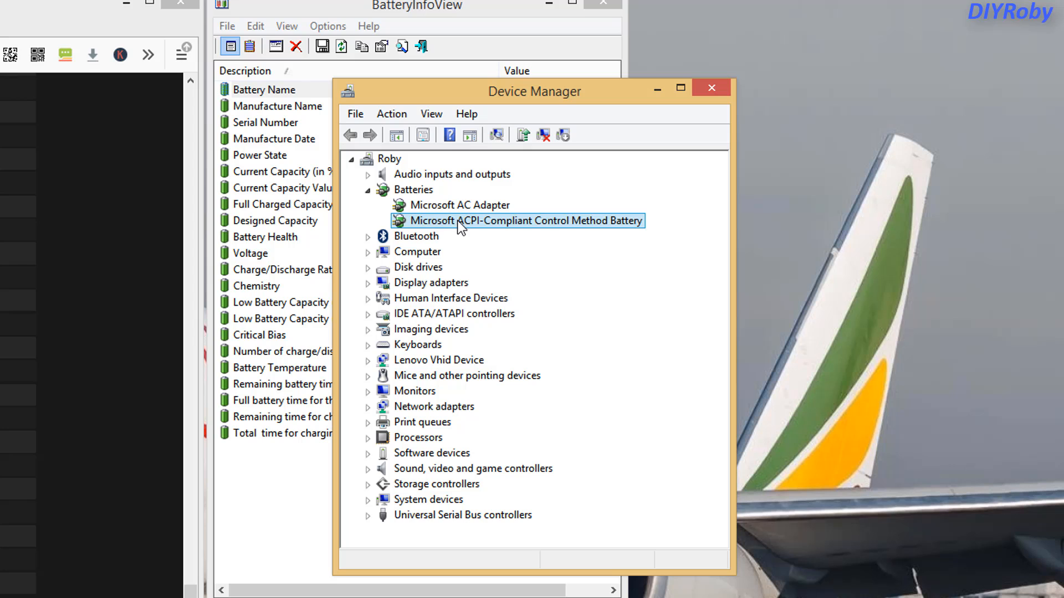
right_click(517, 221)
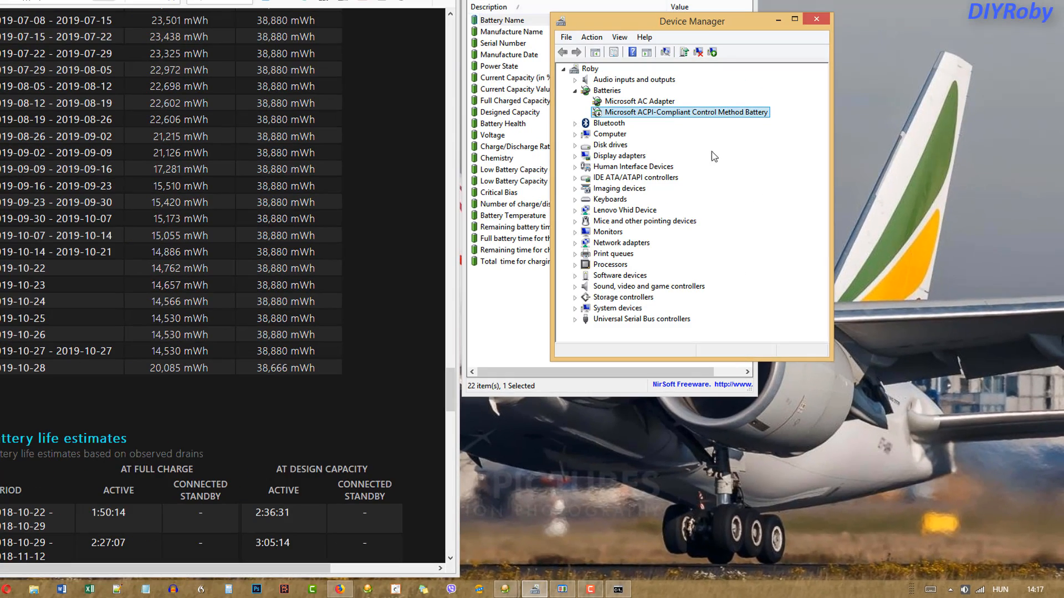
mouse_move(699, 126)
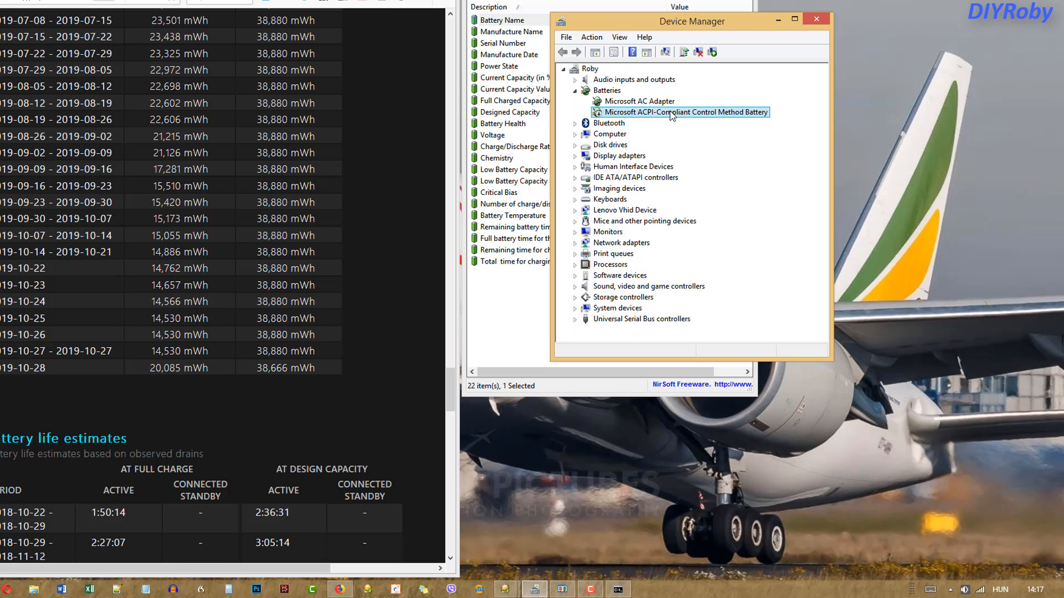
mouse_move(801, 369)
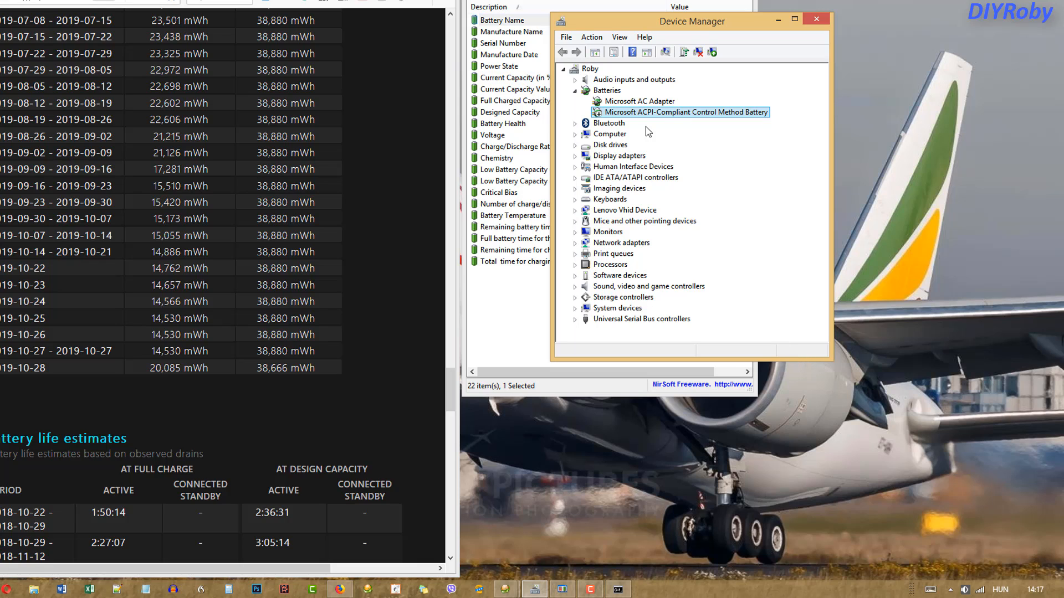
mouse_move(625, 120)
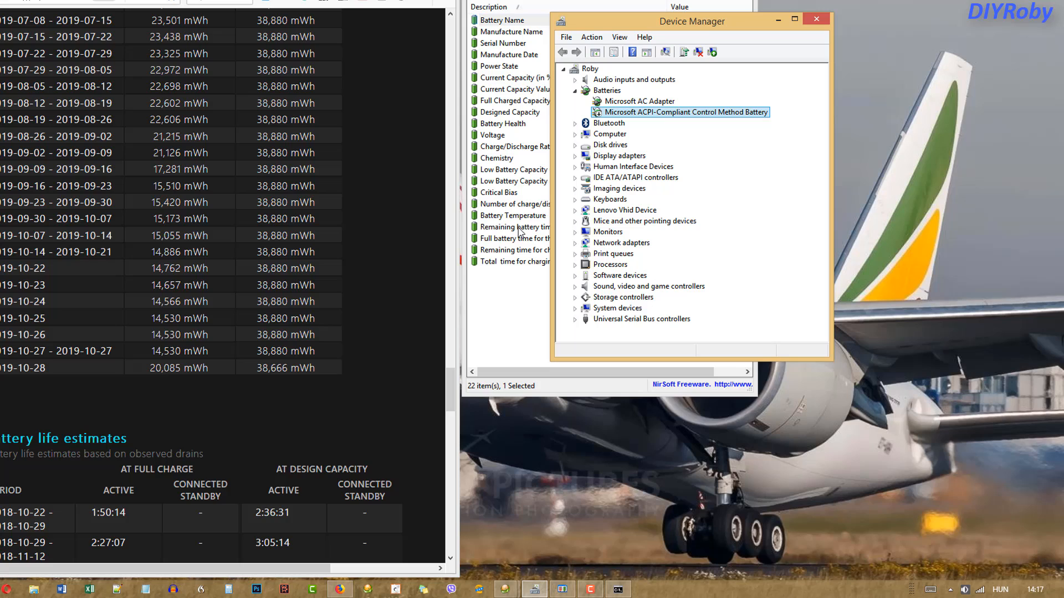
mouse_move(489, 74)
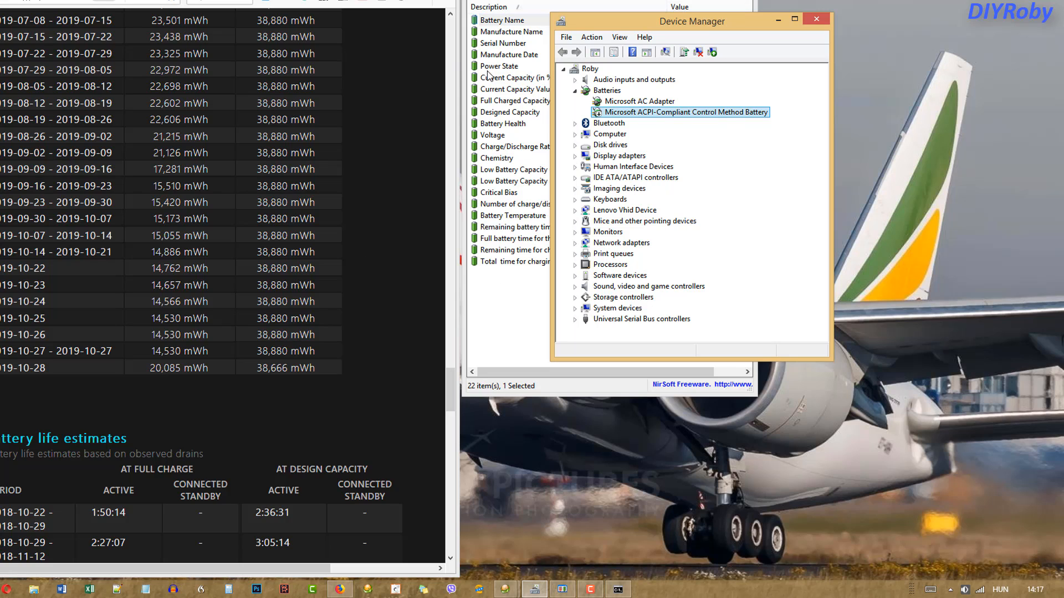
mouse_move(472, 128)
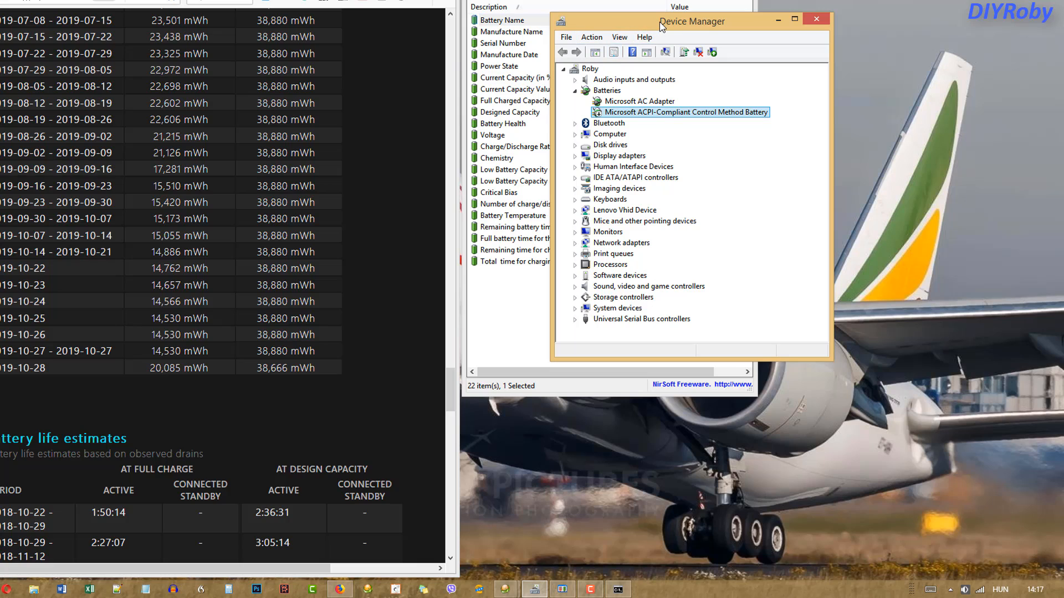
mouse_move(652, 123)
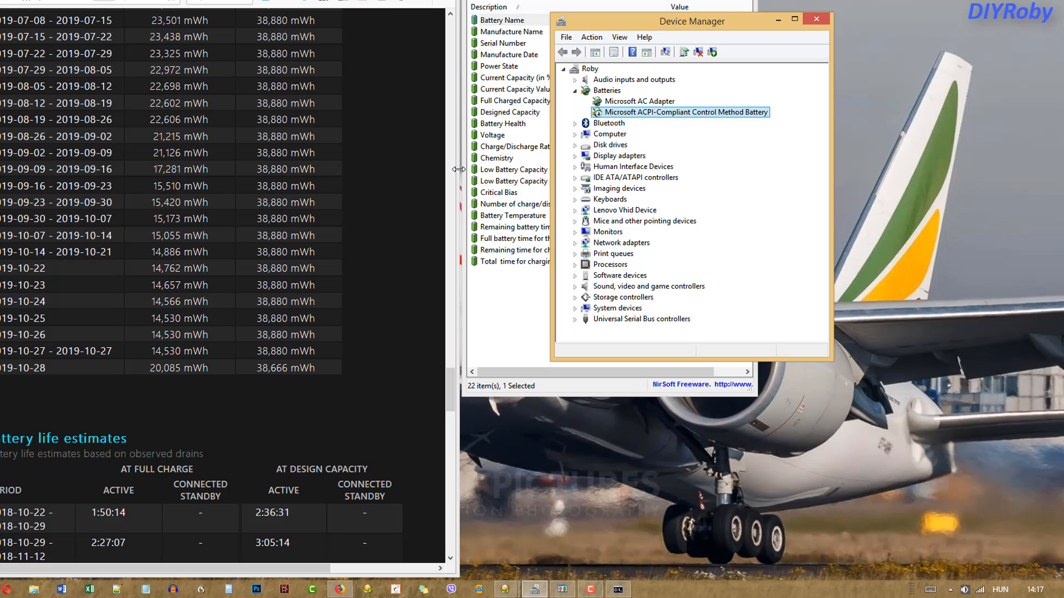
mouse_move(458, 167)
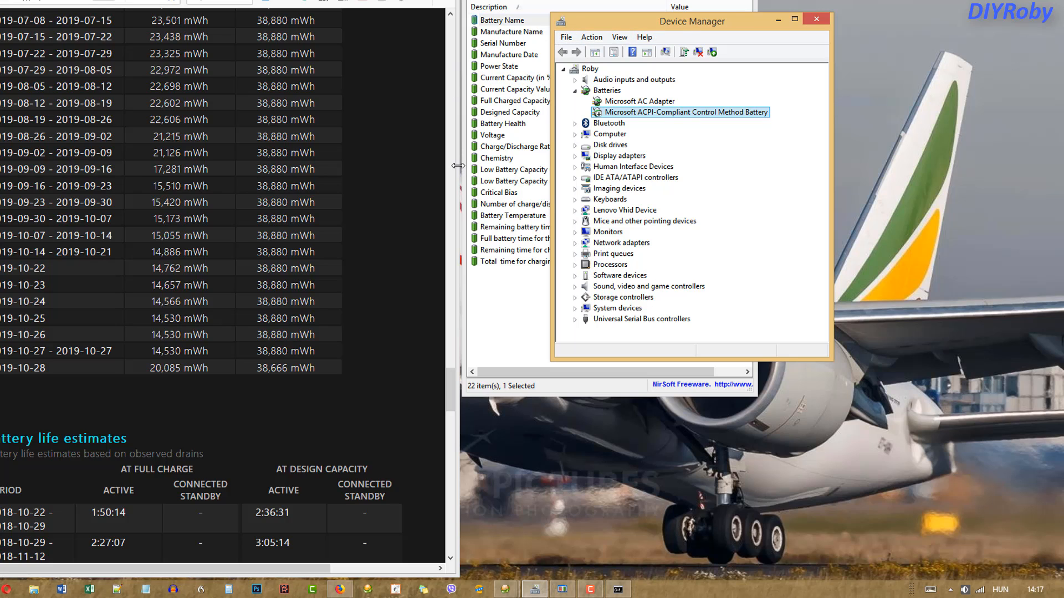
mouse_move(464, 168)
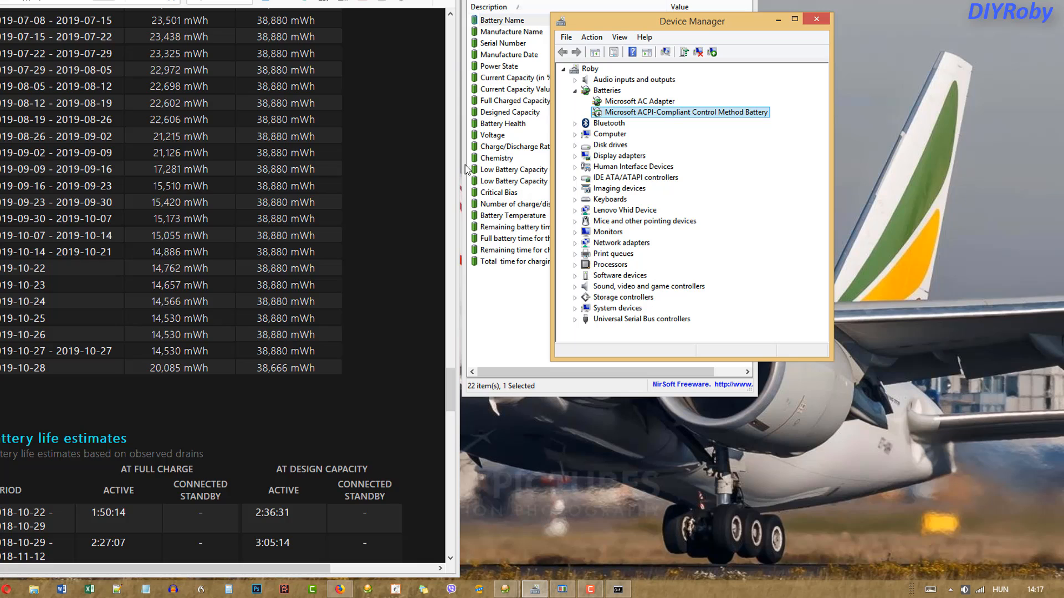
mouse_move(440, 167)
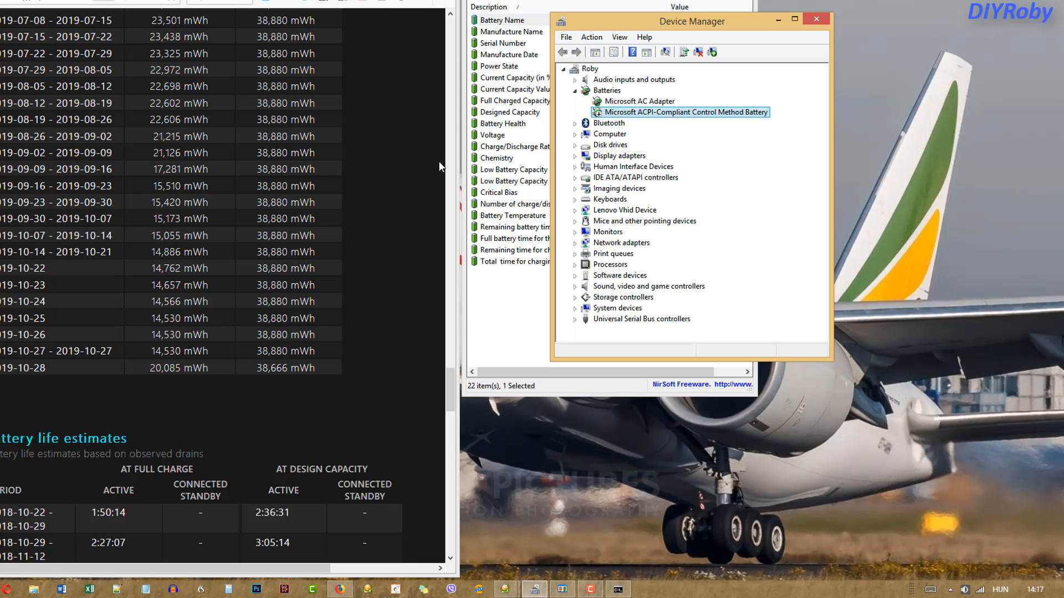
mouse_move(487, 150)
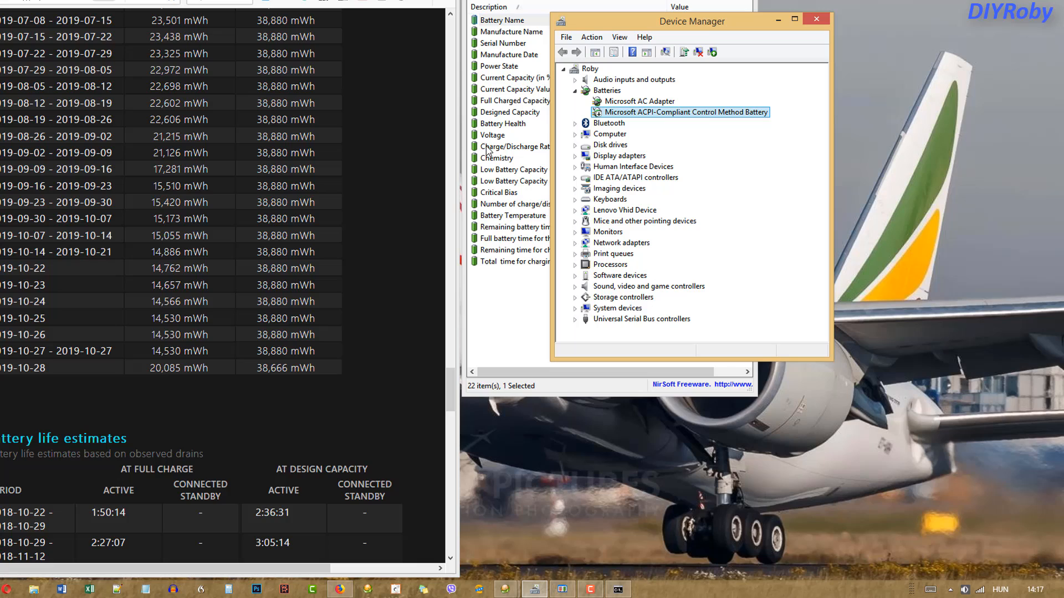
mouse_move(381, 120)
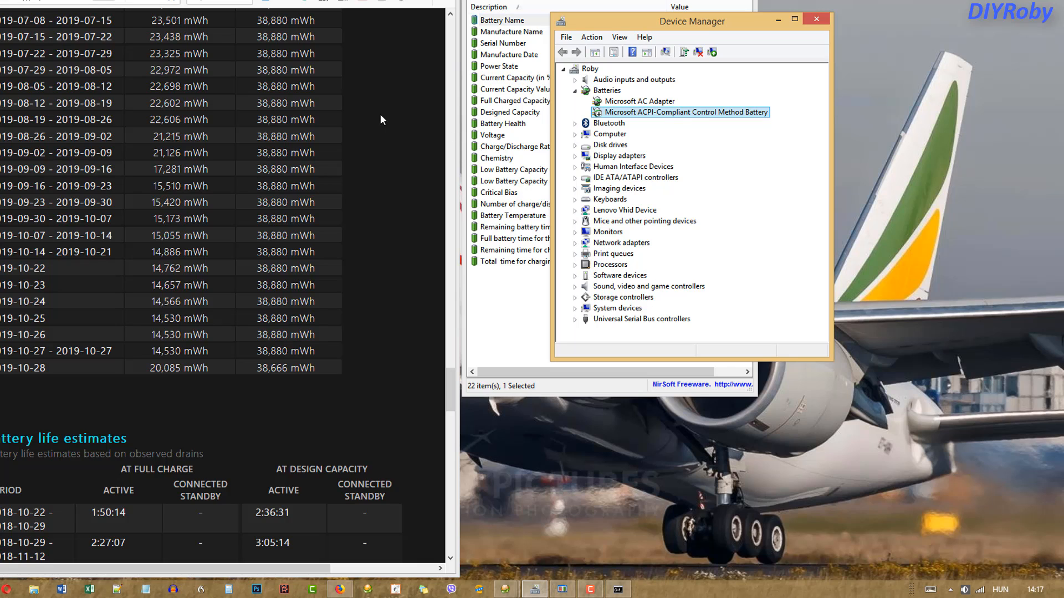
mouse_move(238, 287)
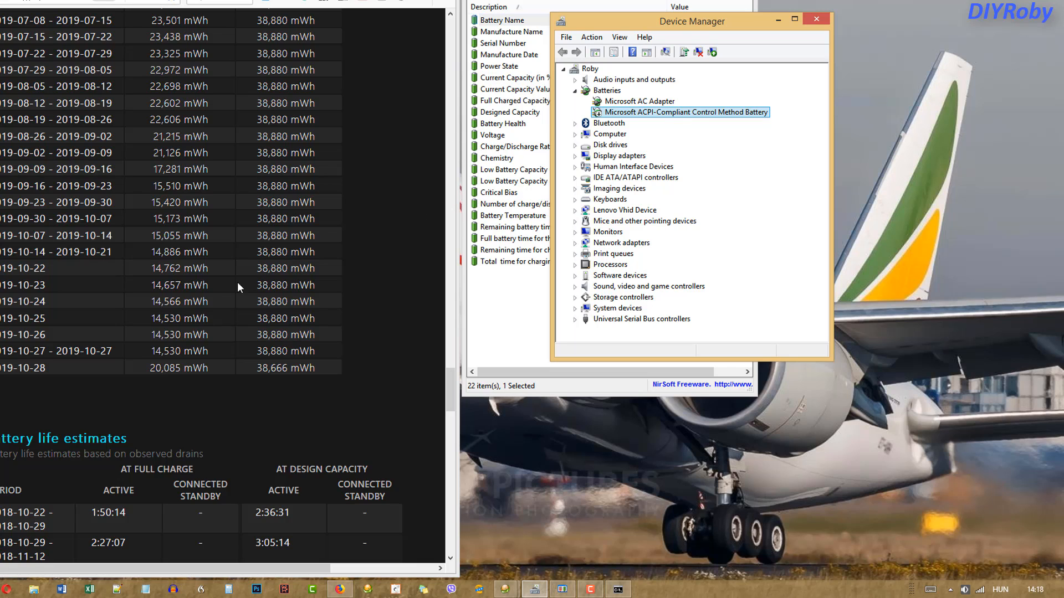
mouse_move(150, 371)
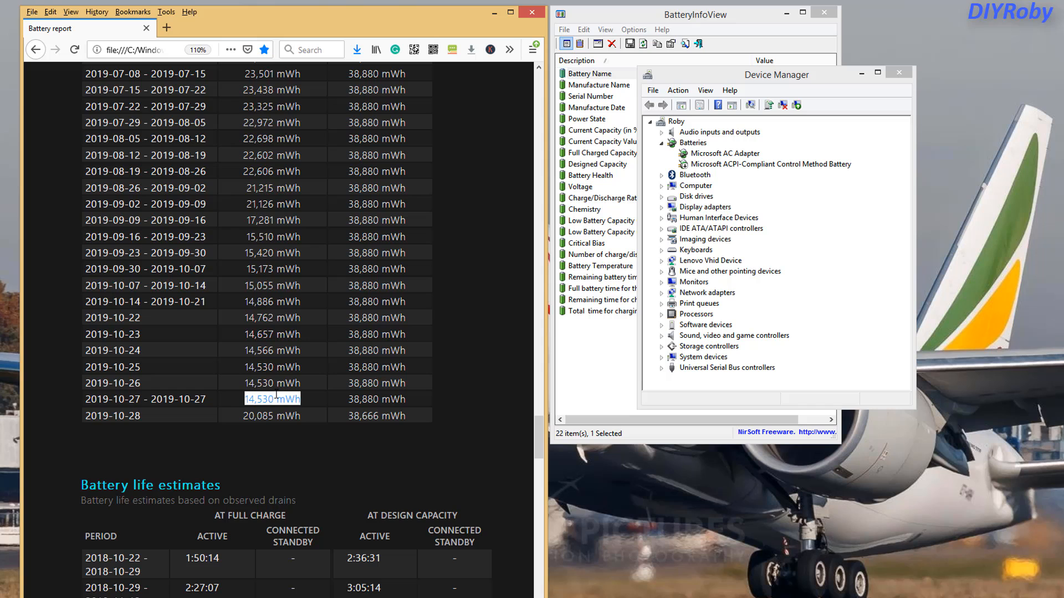
mouse_move(543, 433)
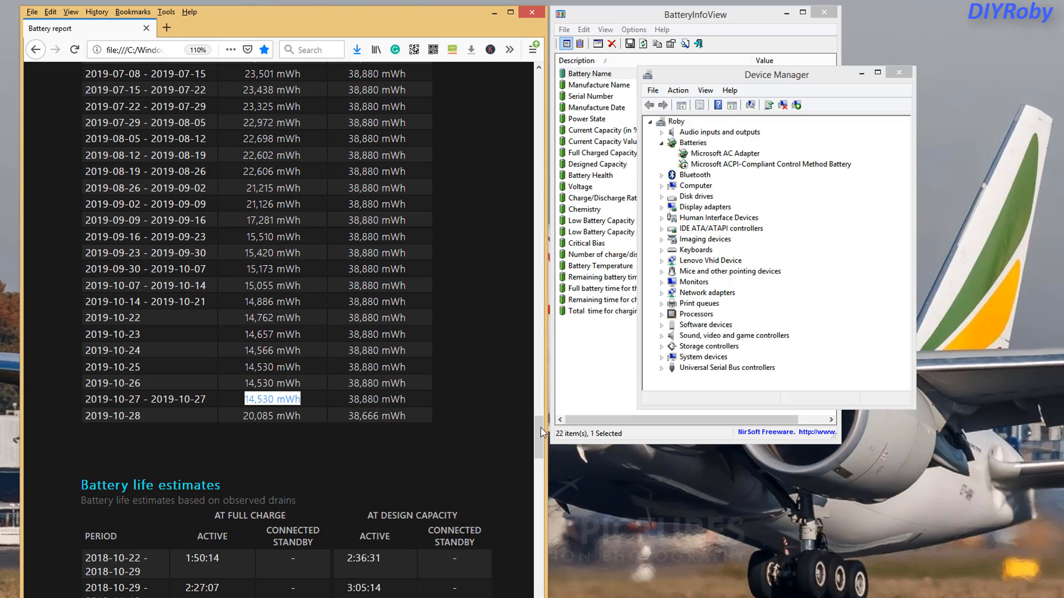
Scroll the battery report down to the since-OS-install life estimate of 1:15:33
scroll("down", 3)
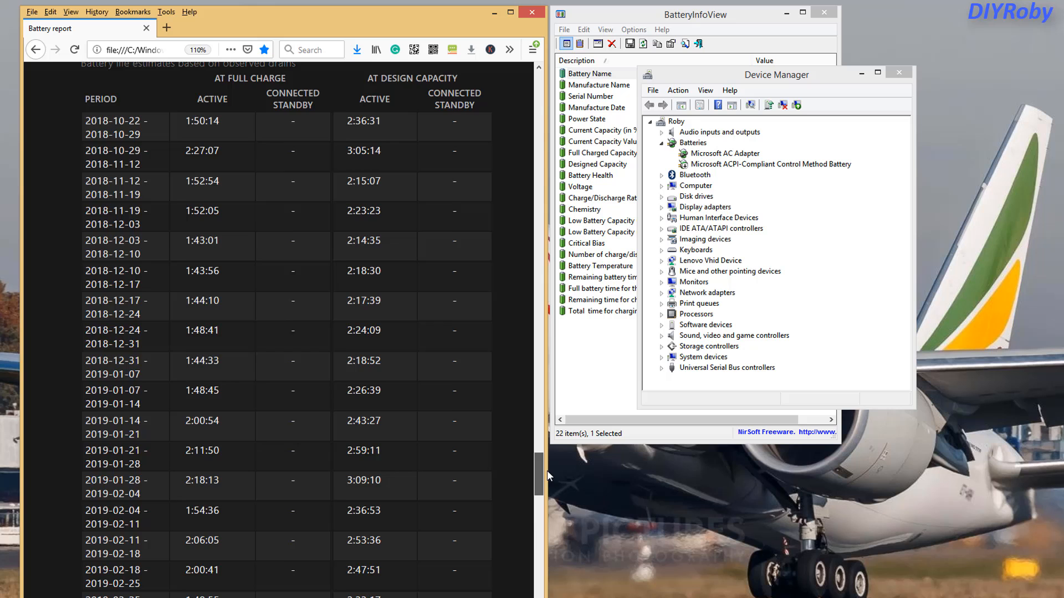
scroll("down", 3)
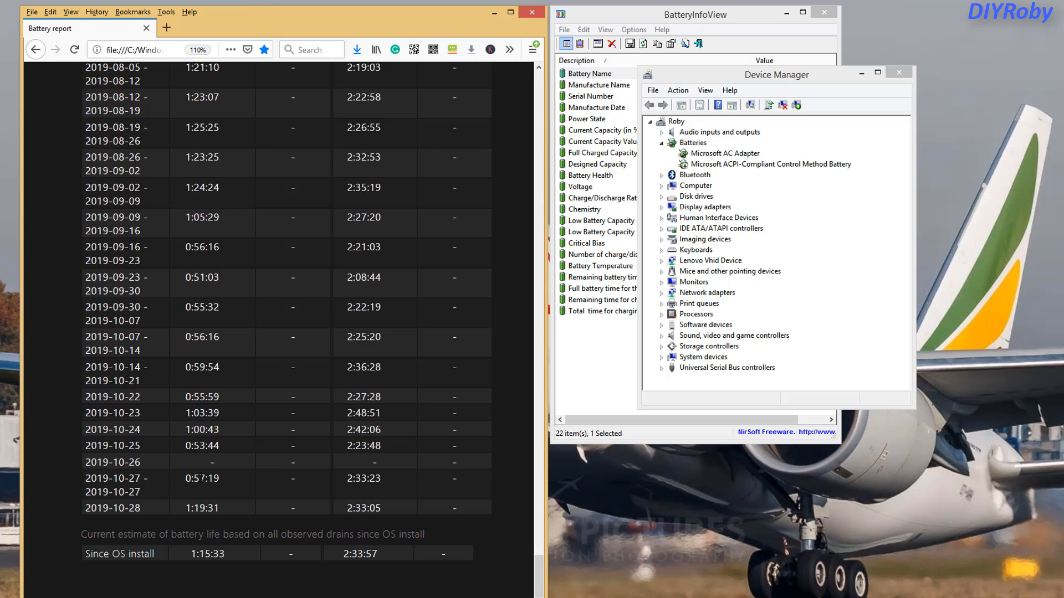
mouse_move(193, 408)
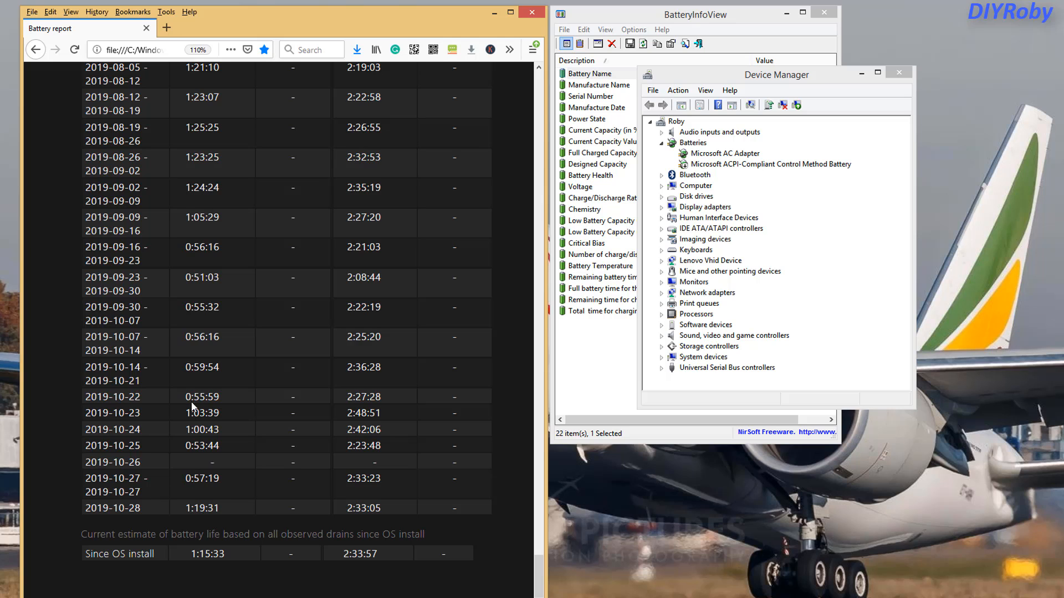
mouse_move(200, 388)
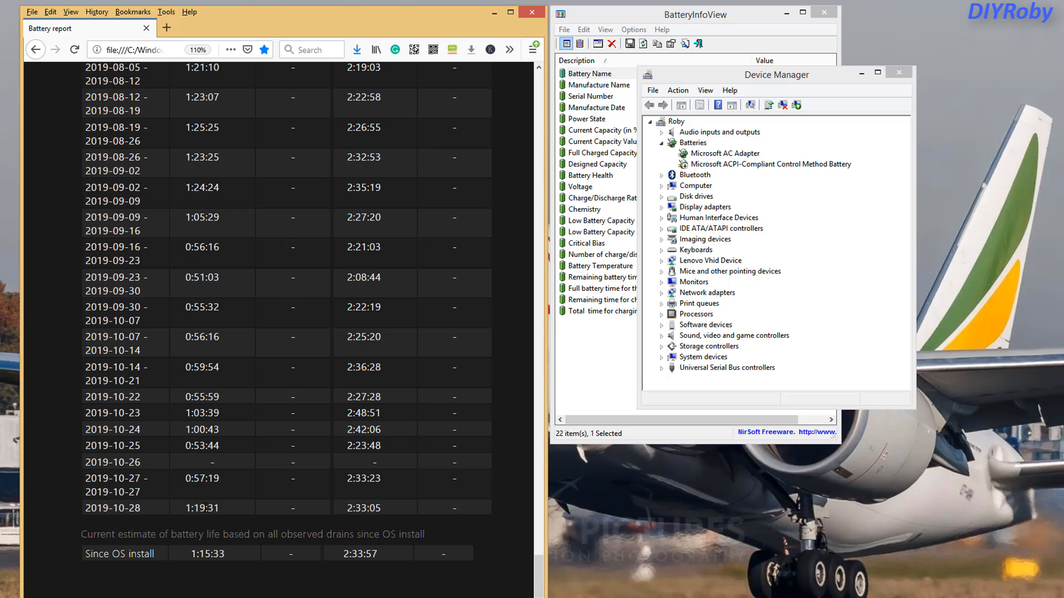
mouse_move(178, 516)
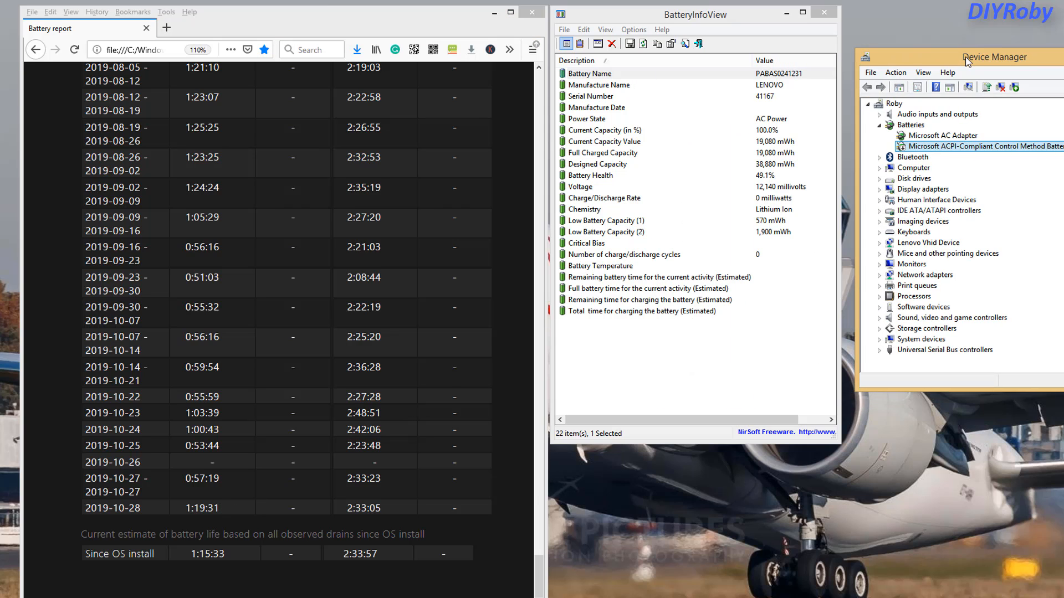
Re-enable the Microsoft ACPI-Compliant Control Method Battery from its context menu
right_click(977, 148)
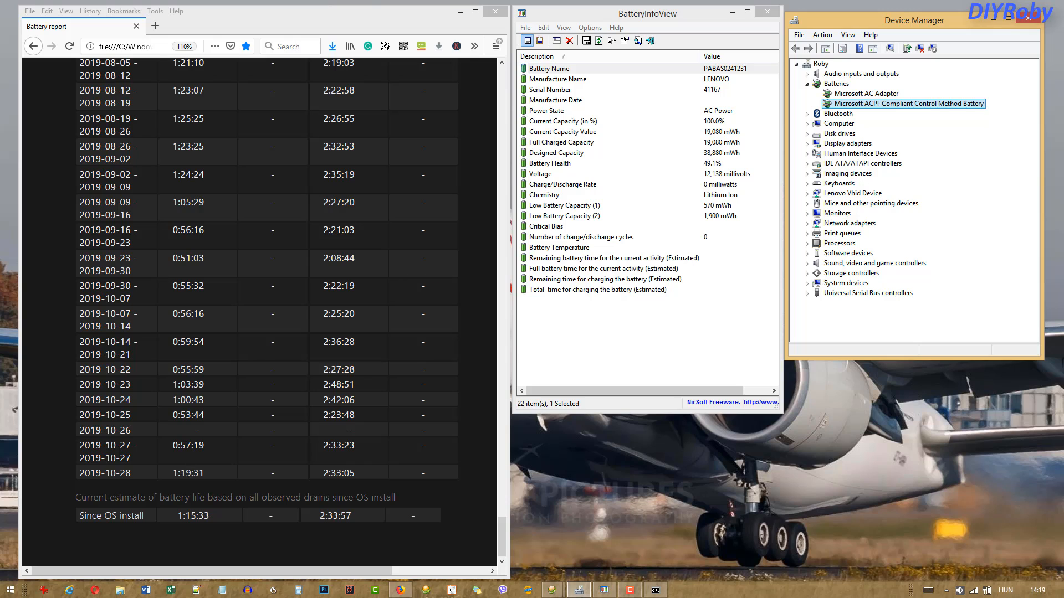
mouse_move(208, 477)
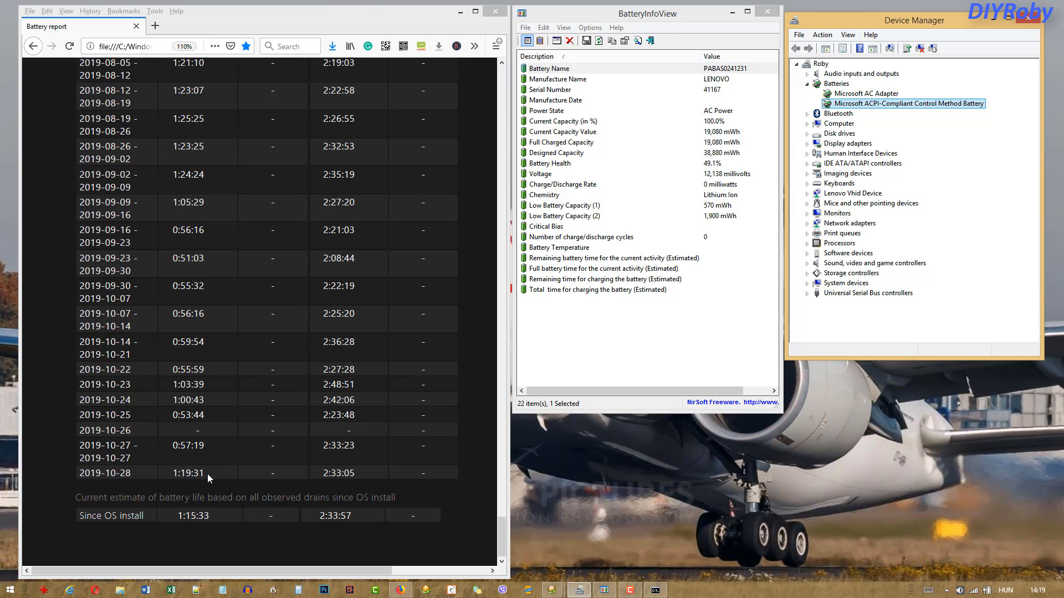
mouse_move(214, 476)
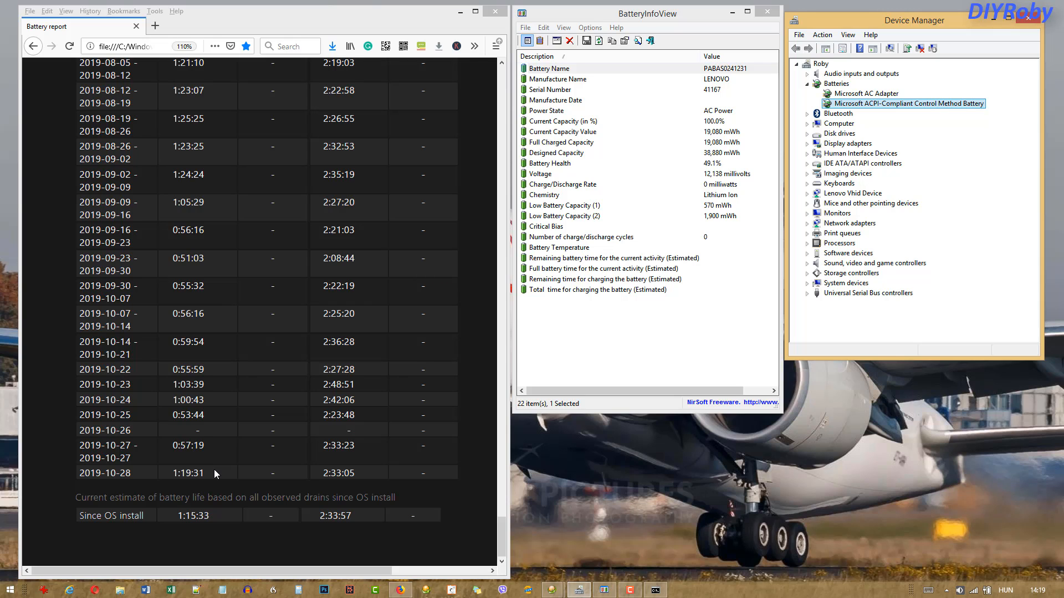
mouse_move(266, 422)
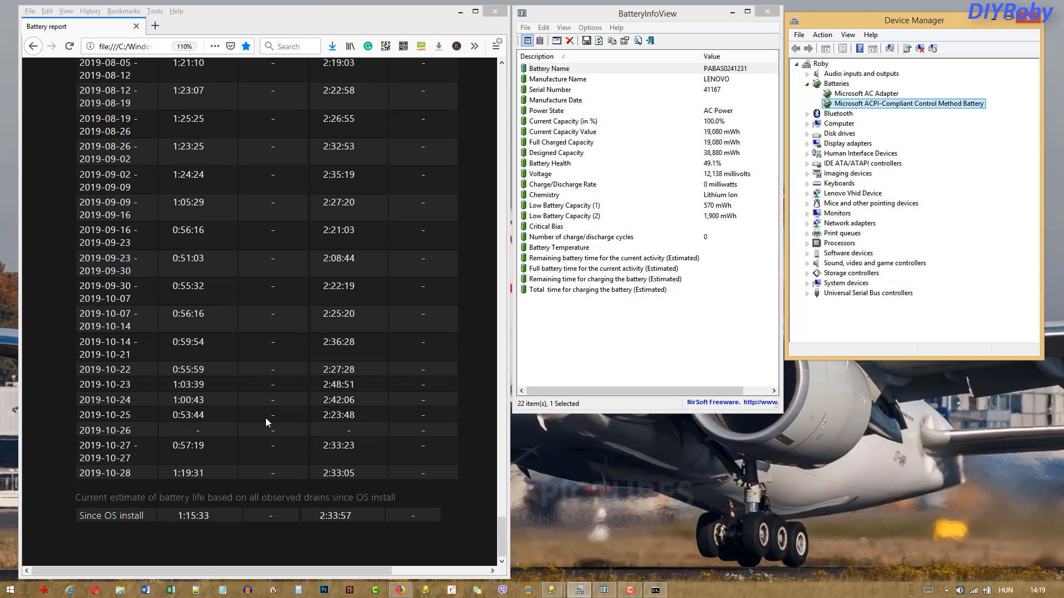
mouse_move(574, 329)
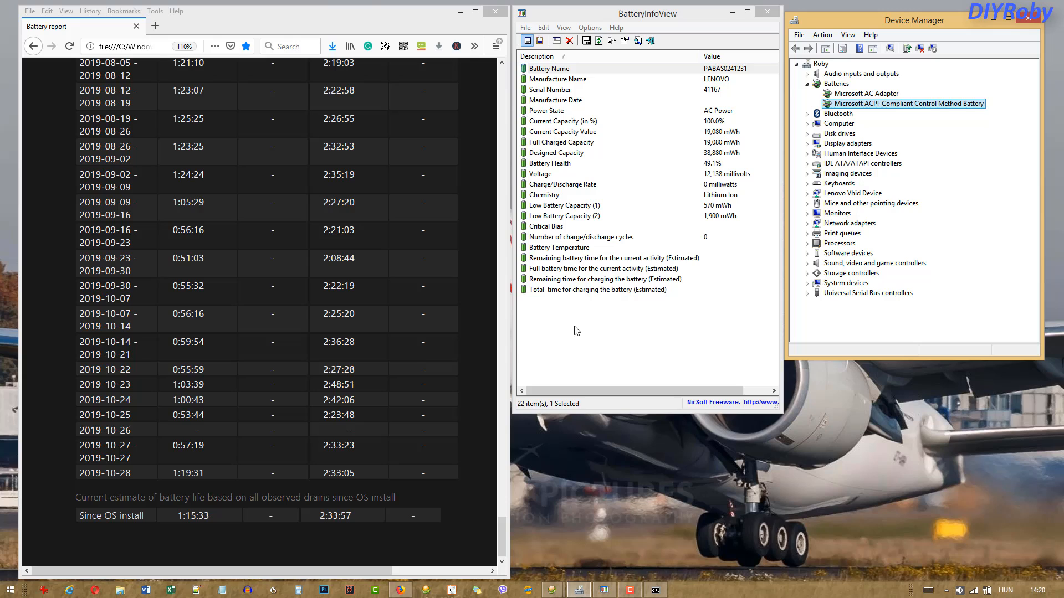
mouse_move(578, 349)
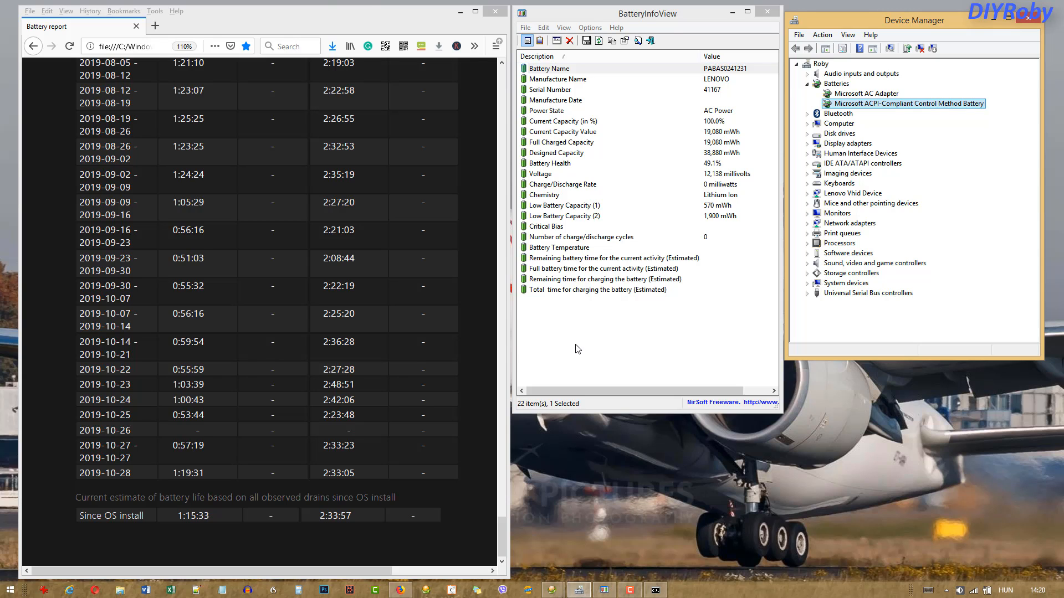
mouse_move(574, 349)
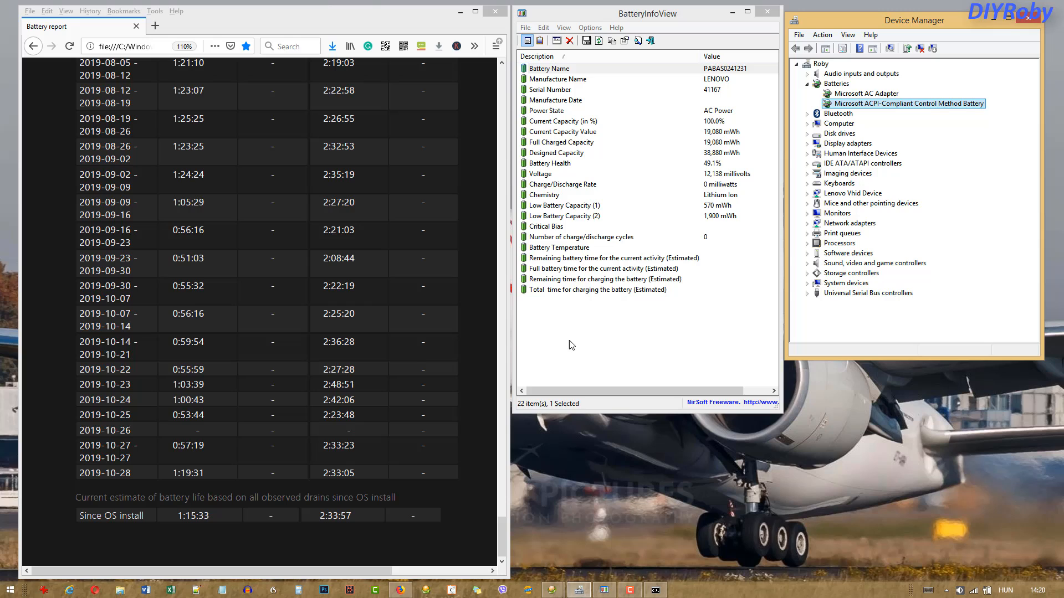
mouse_move(561, 331)
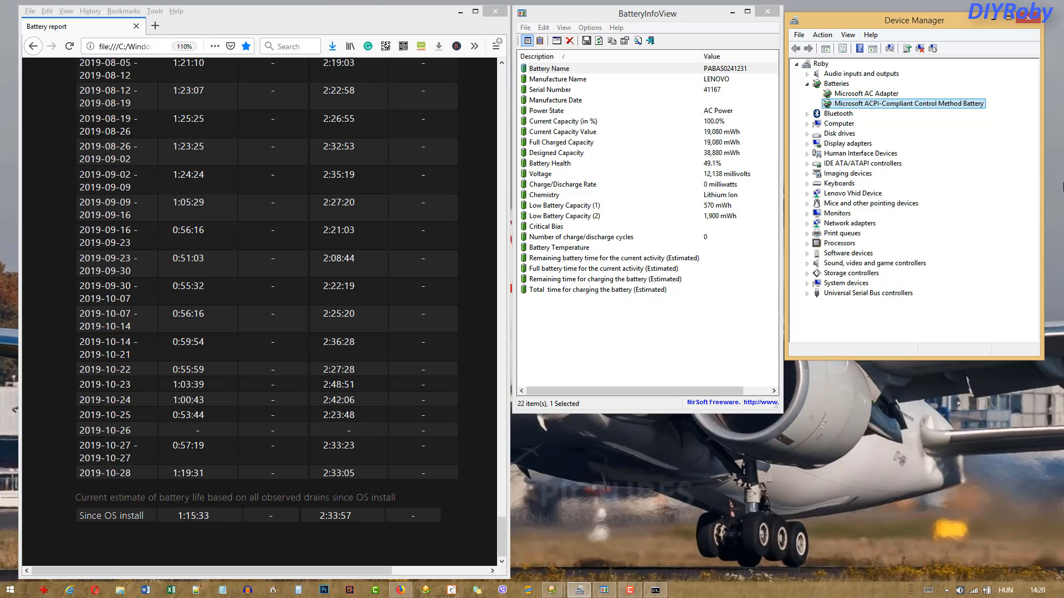
mouse_move(653, 148)
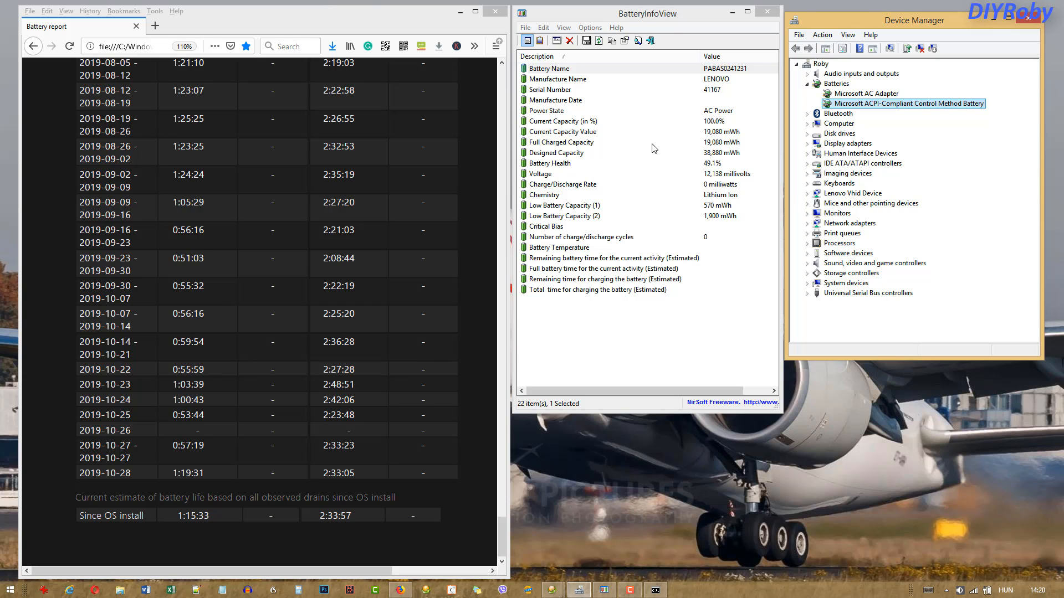
mouse_move(486, 347)
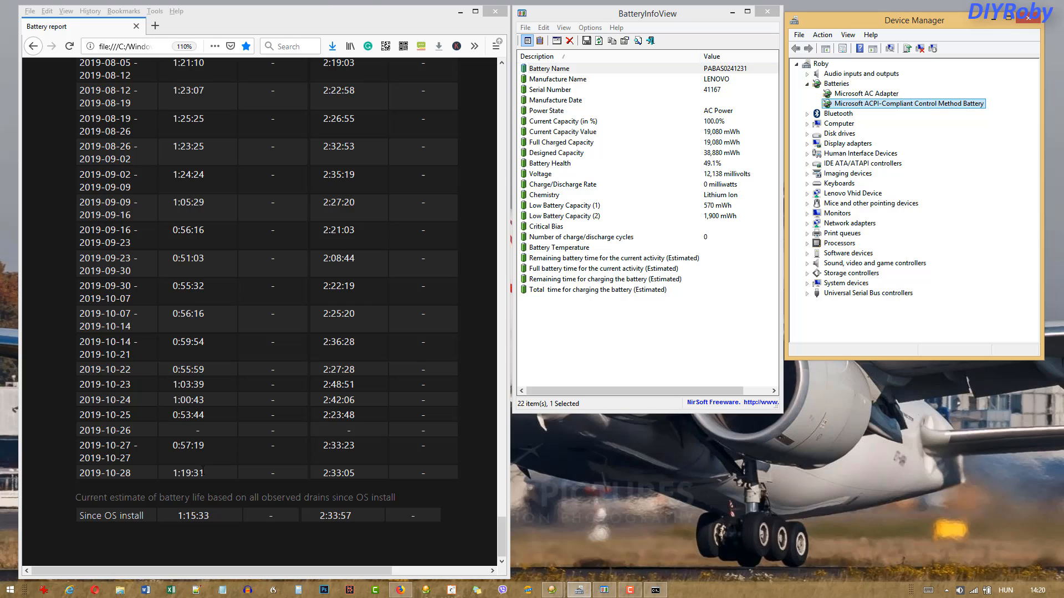
mouse_move(244, 402)
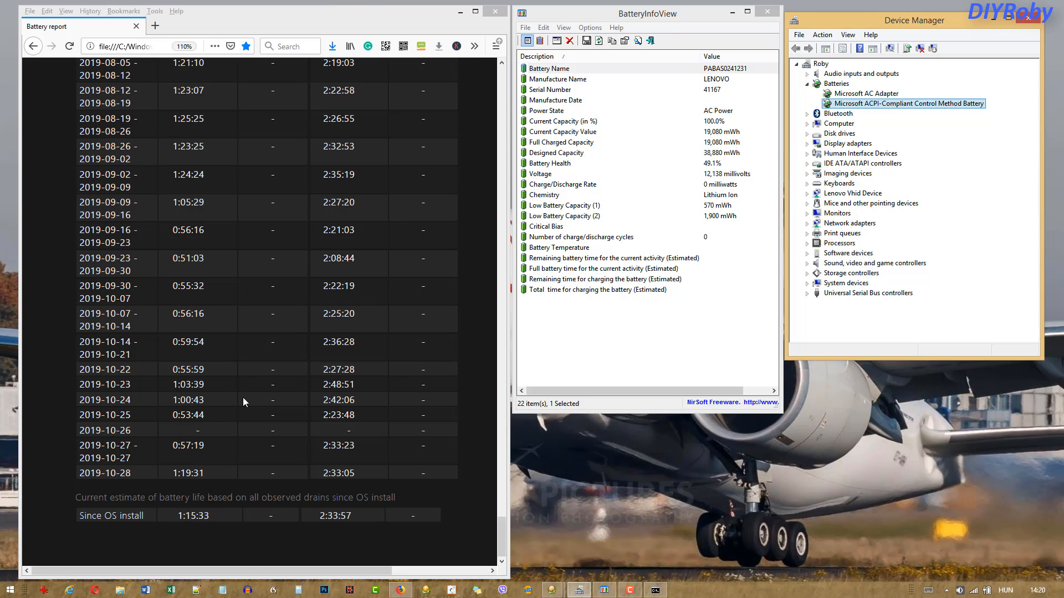
mouse_move(241, 531)
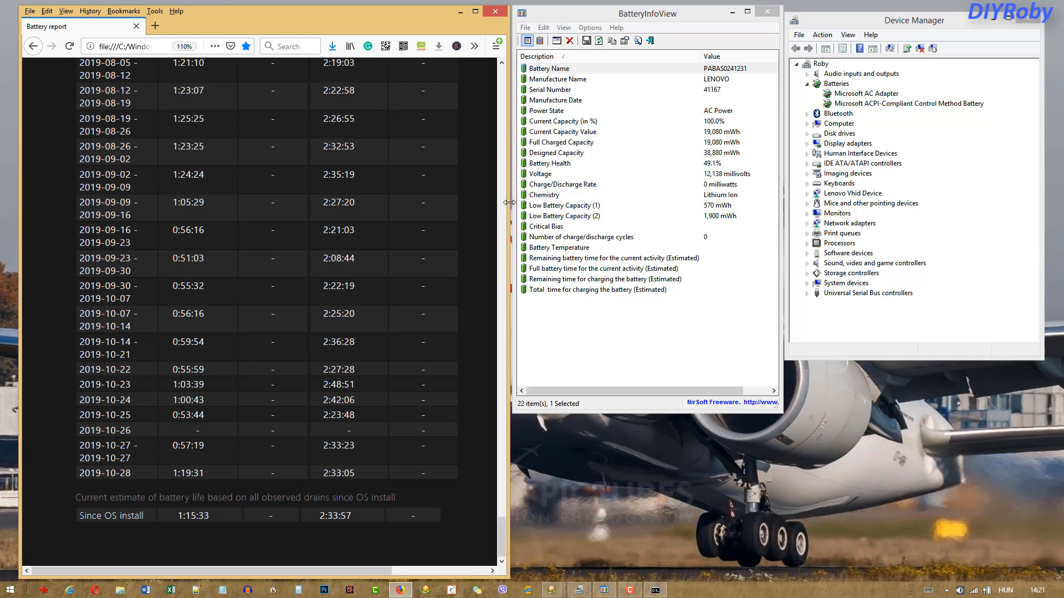
left_click(548, 68)
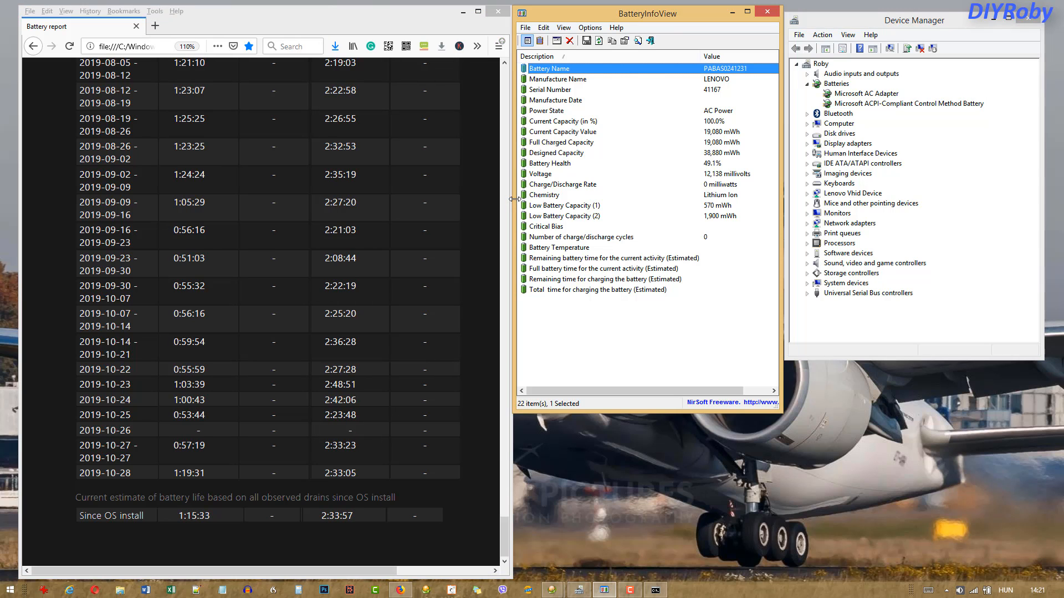
mouse_move(510, 202)
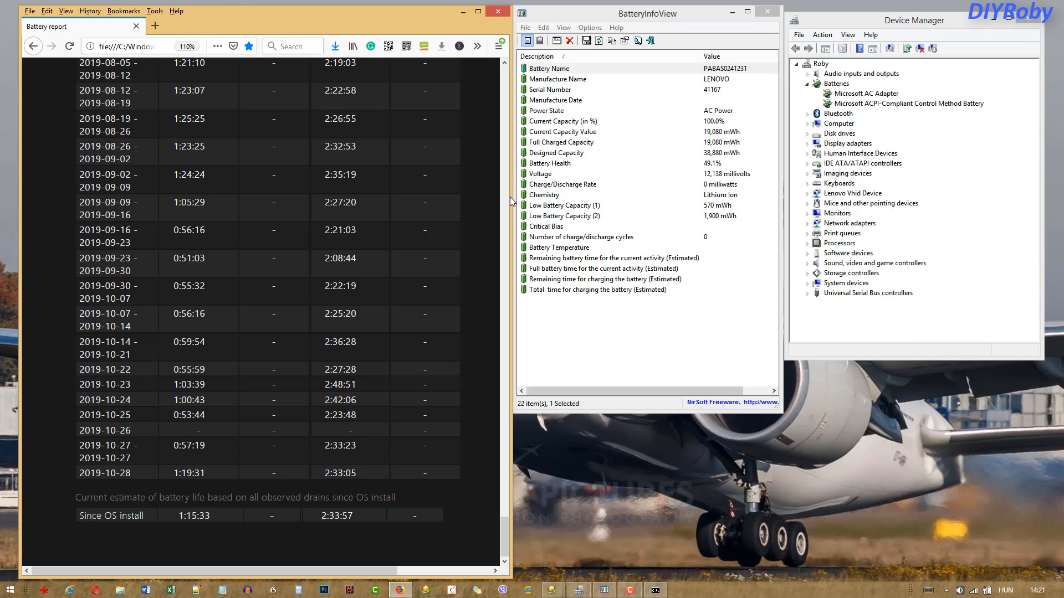
mouse_move(367, 225)
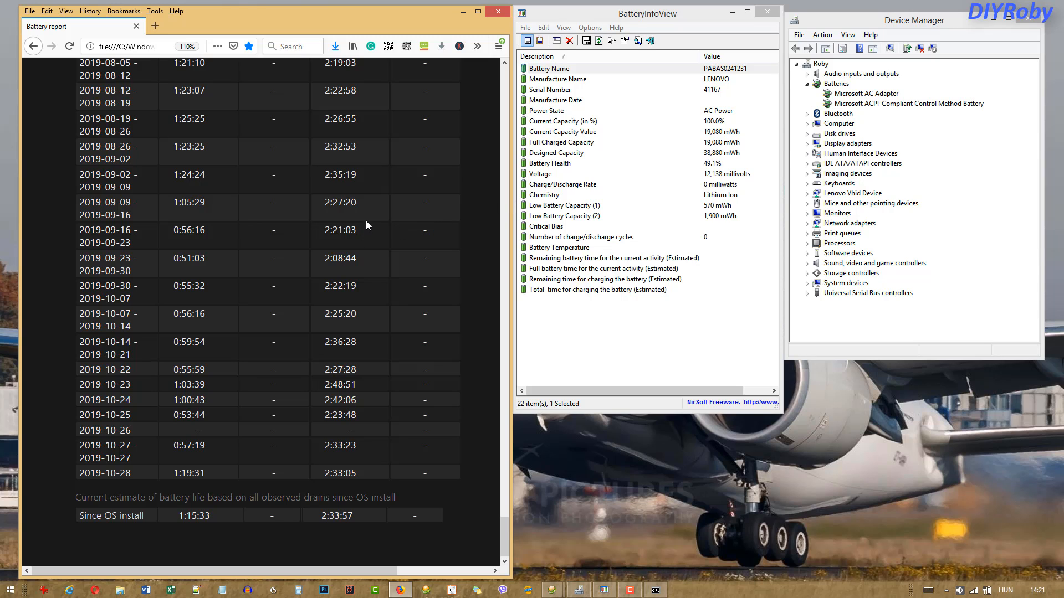